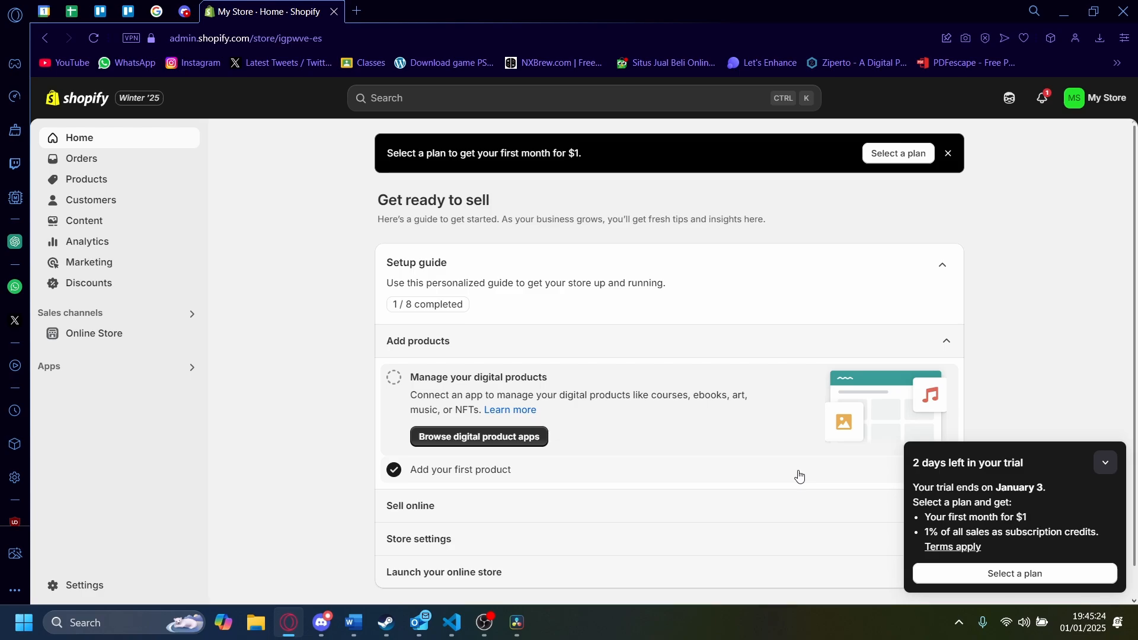
Step: Search the Shopify App Store for "raffles" from the admin search bar
left_click(581, 98)
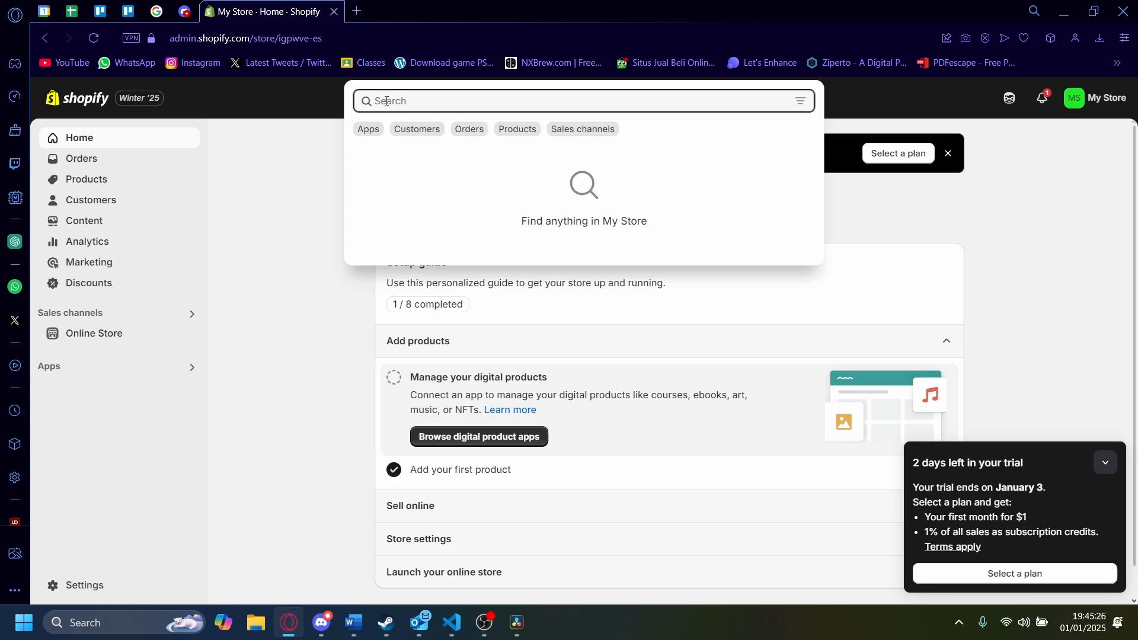
type("raffi")
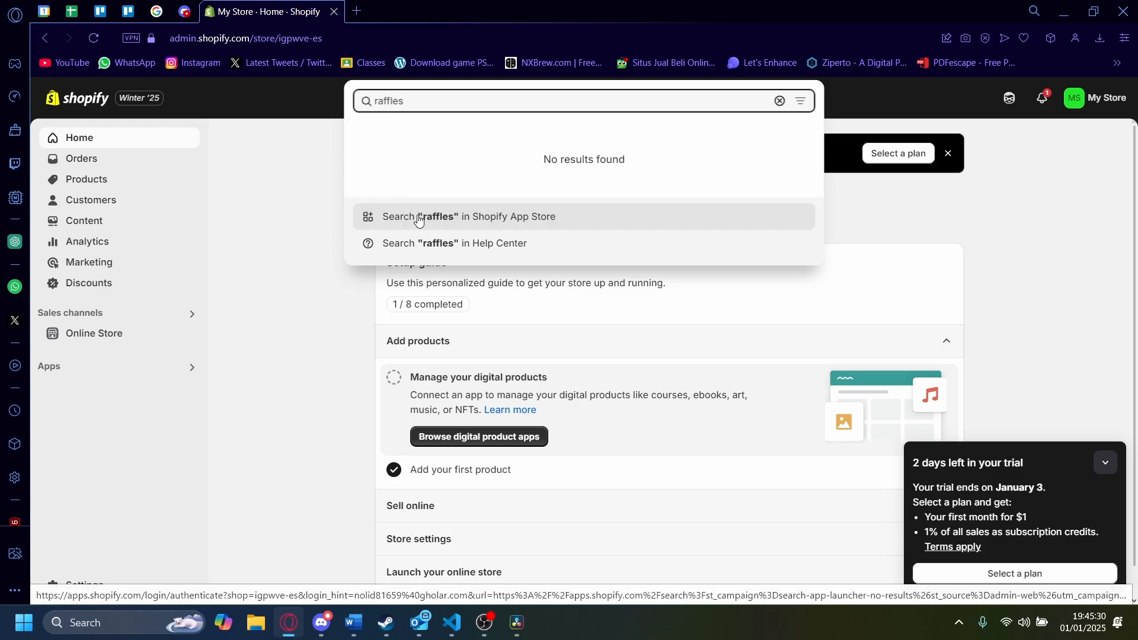
mouse_move(475, 225)
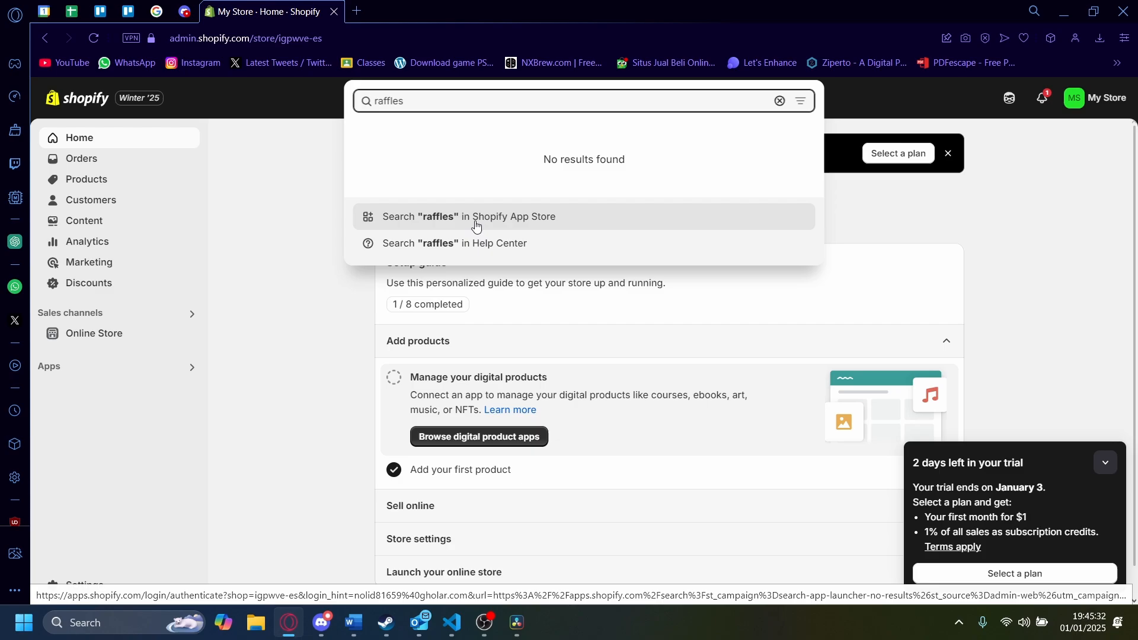
left_click(474, 217)
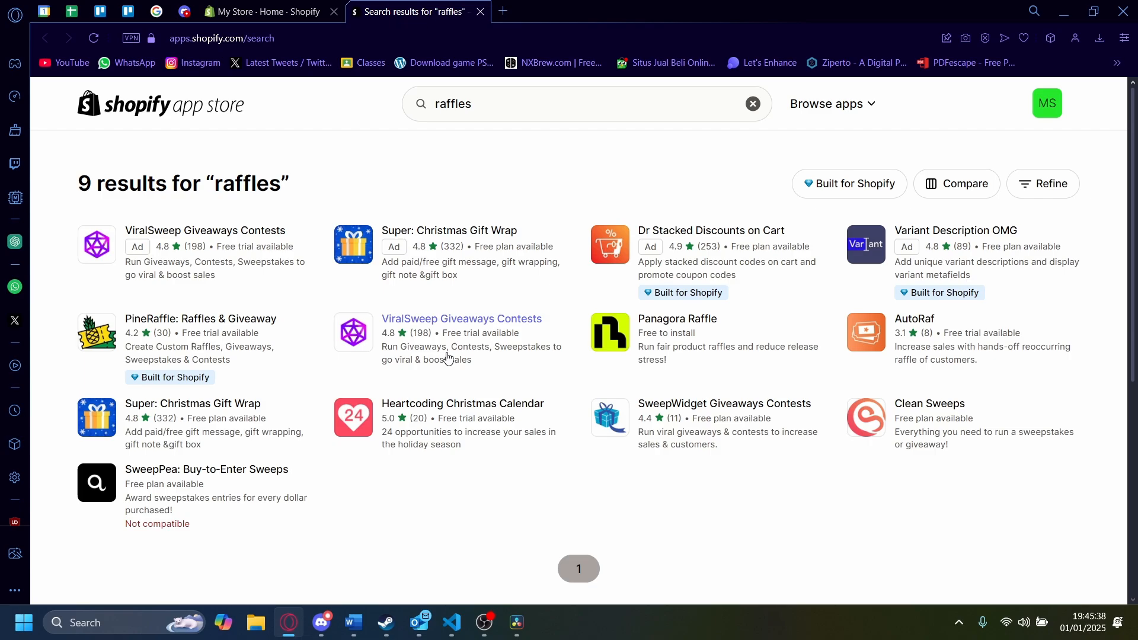
mouse_move(546, 439)
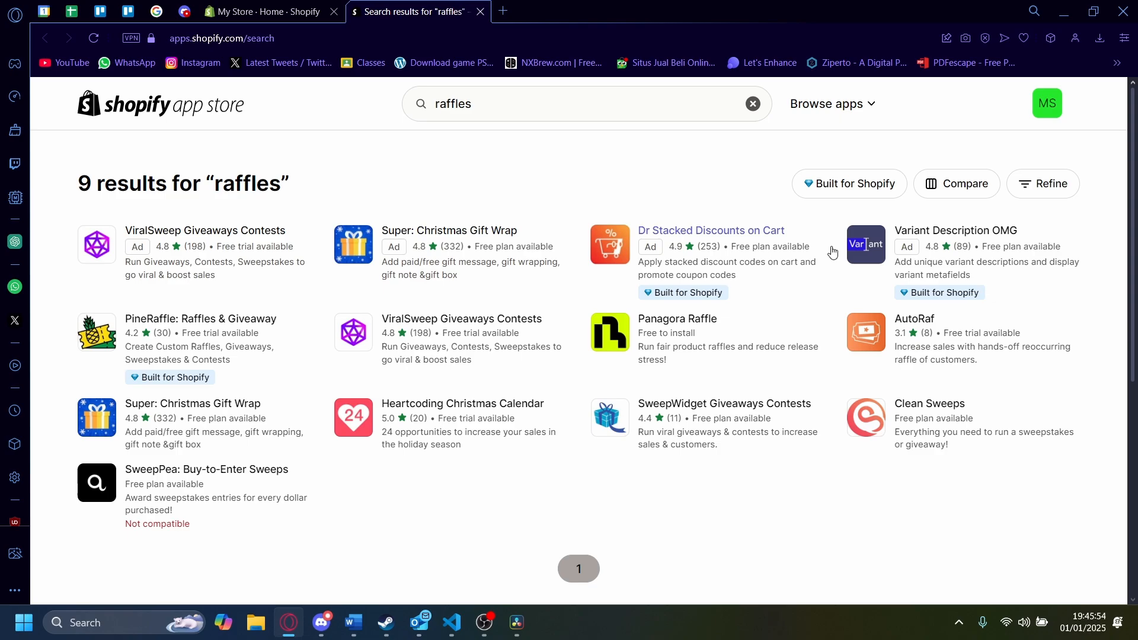
mouse_move(917, 429)
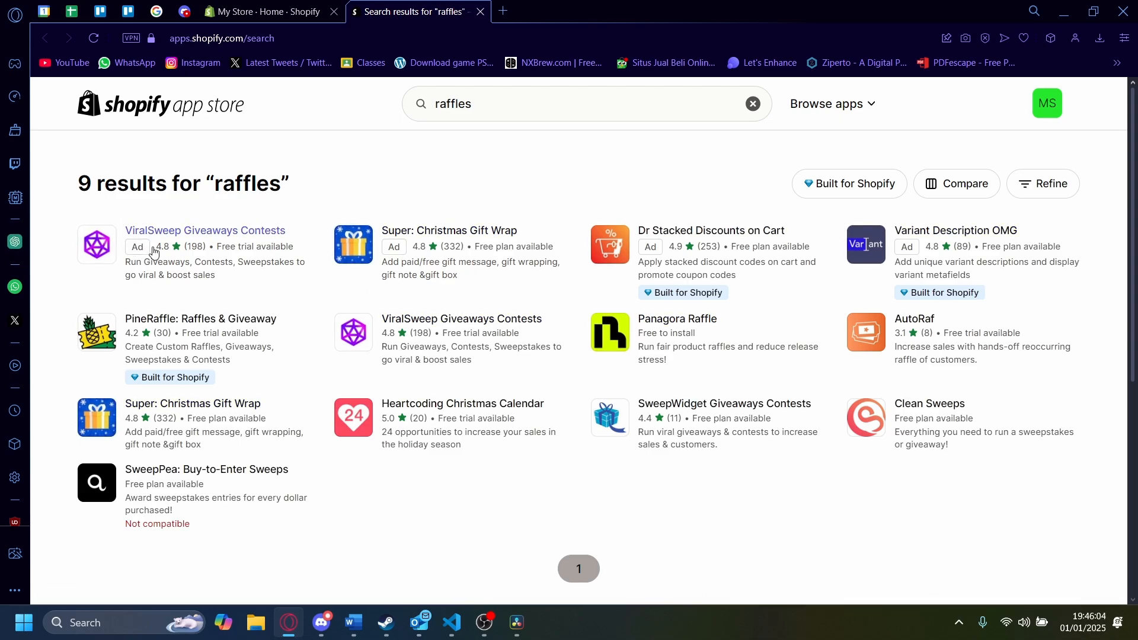
Step: Open the Panagora Raffle listing from the results and start its installation
scroll("down", 3)
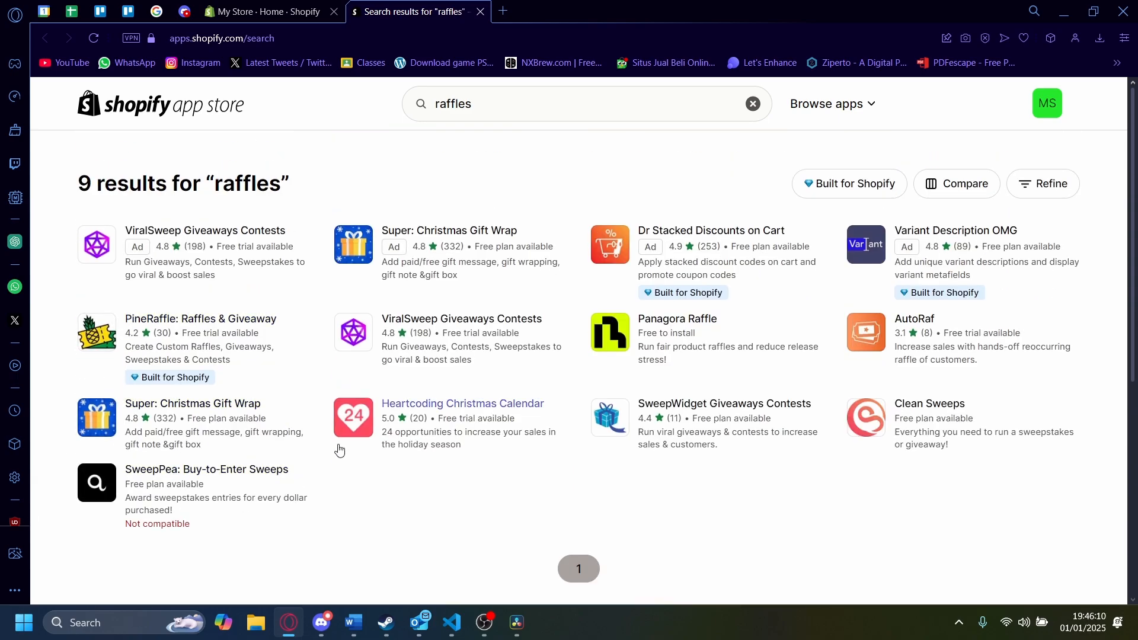
mouse_move(1059, 512)
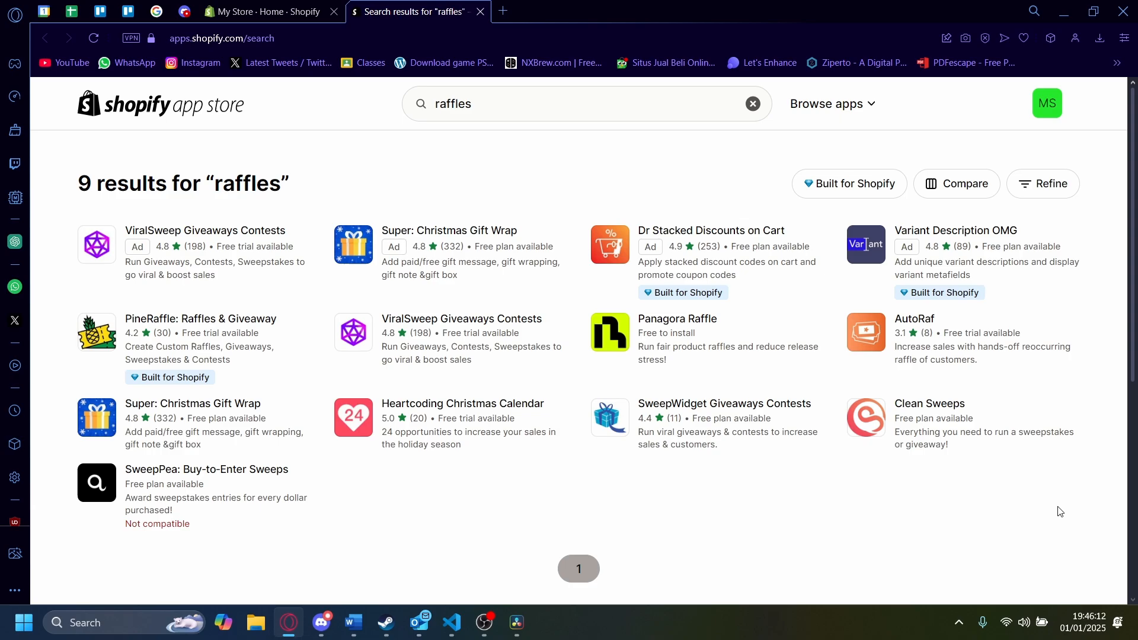
mouse_move(994, 345)
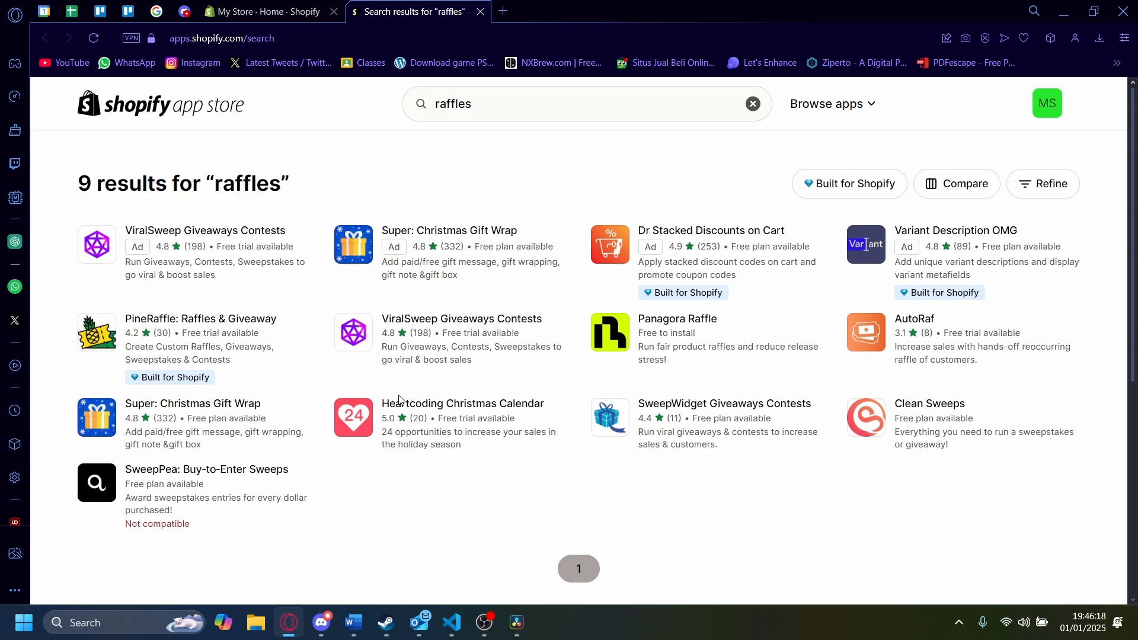
mouse_move(462, 404)
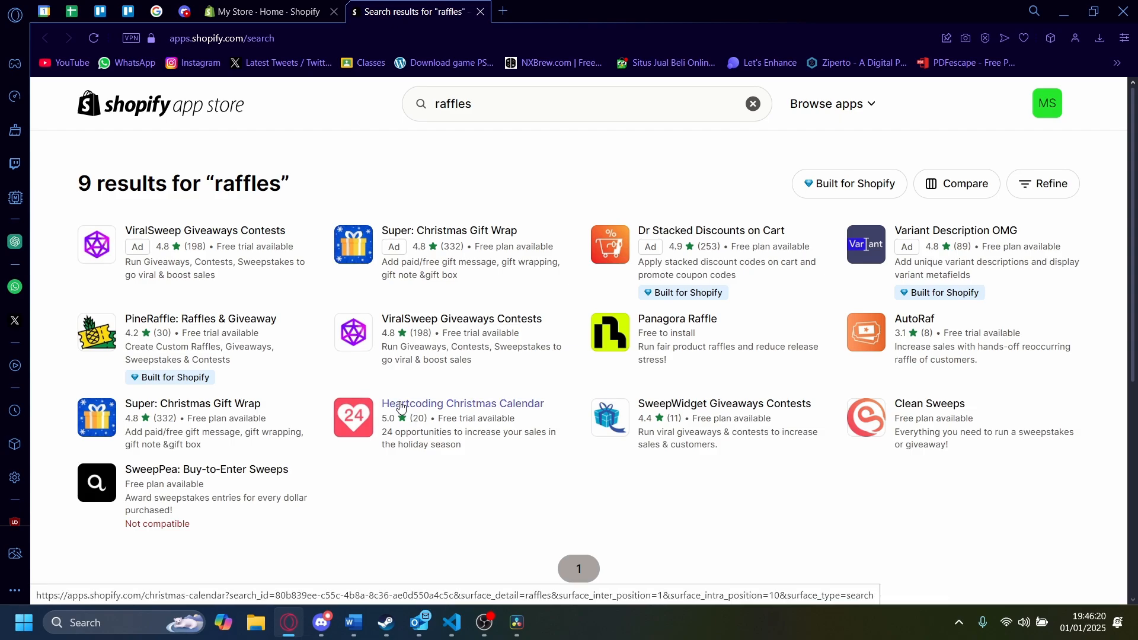
mouse_move(626, 565)
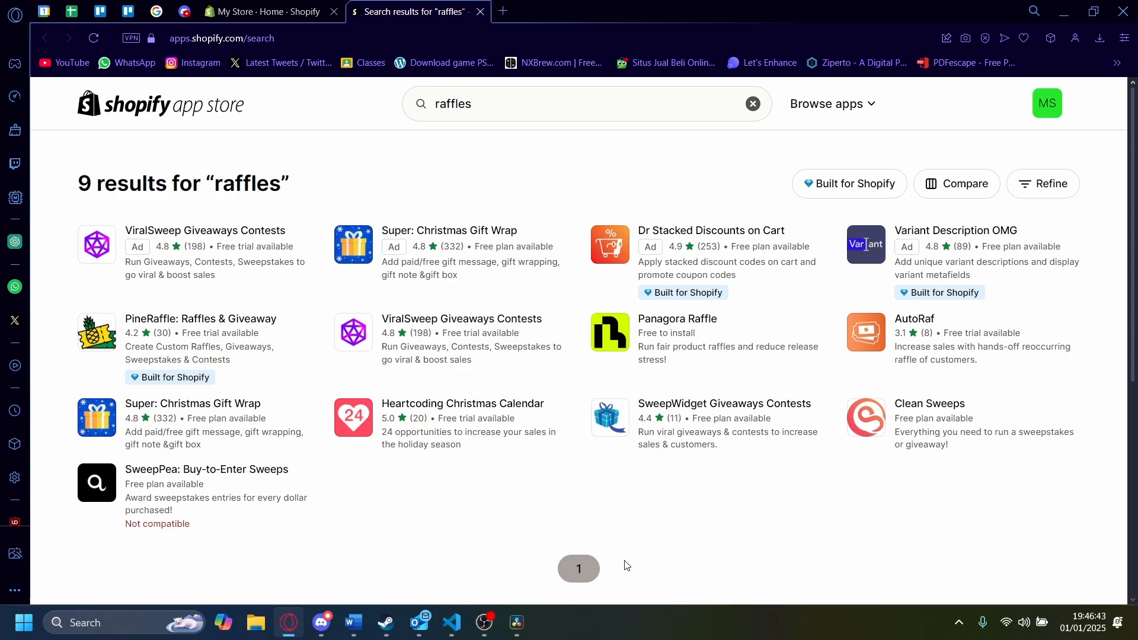
mouse_move(677, 319)
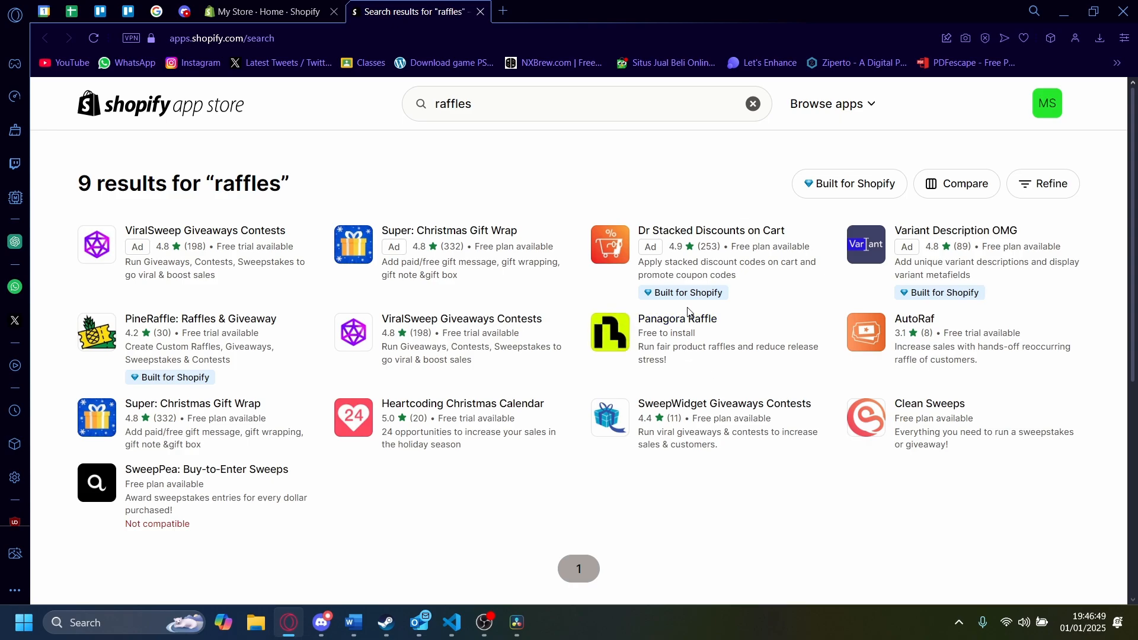
mouse_move(676, 324)
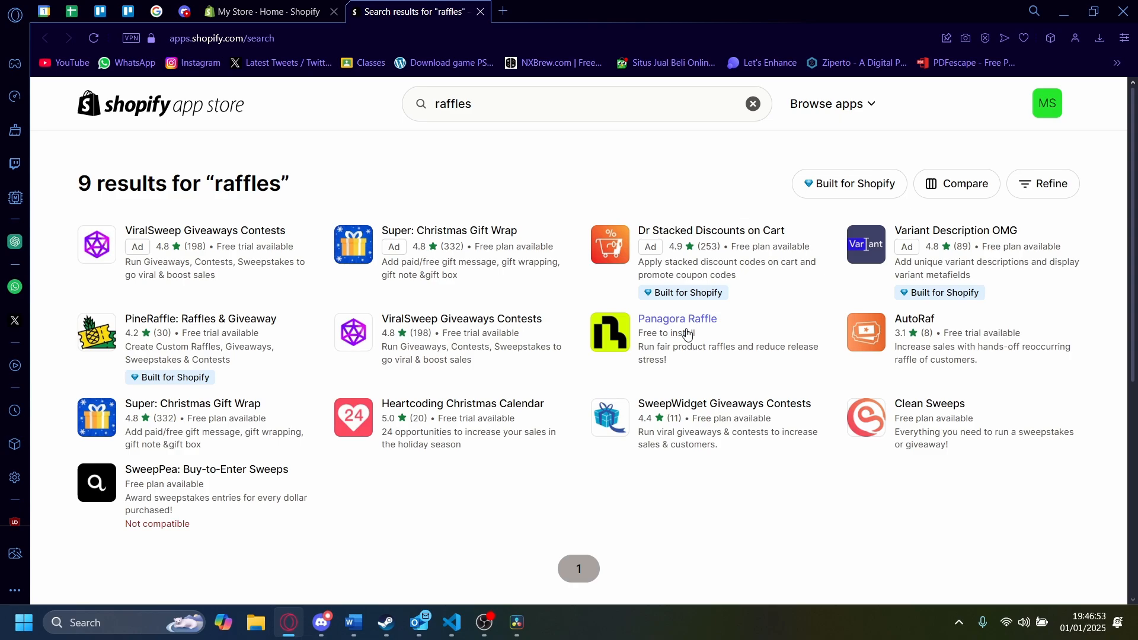
left_click(676, 319)
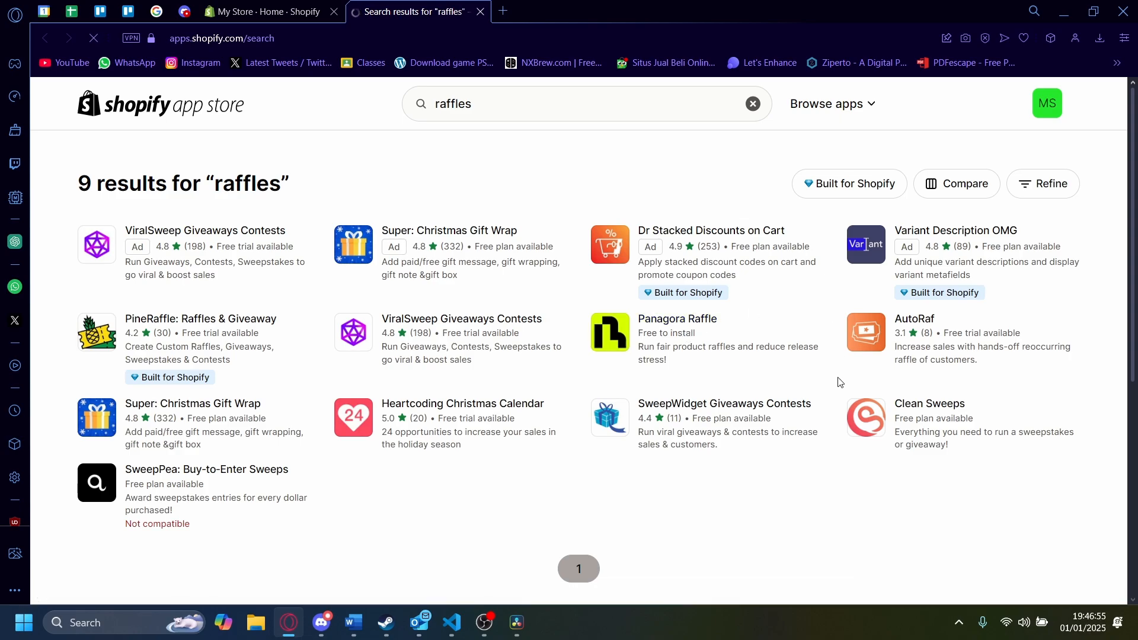
left_click(676, 319)
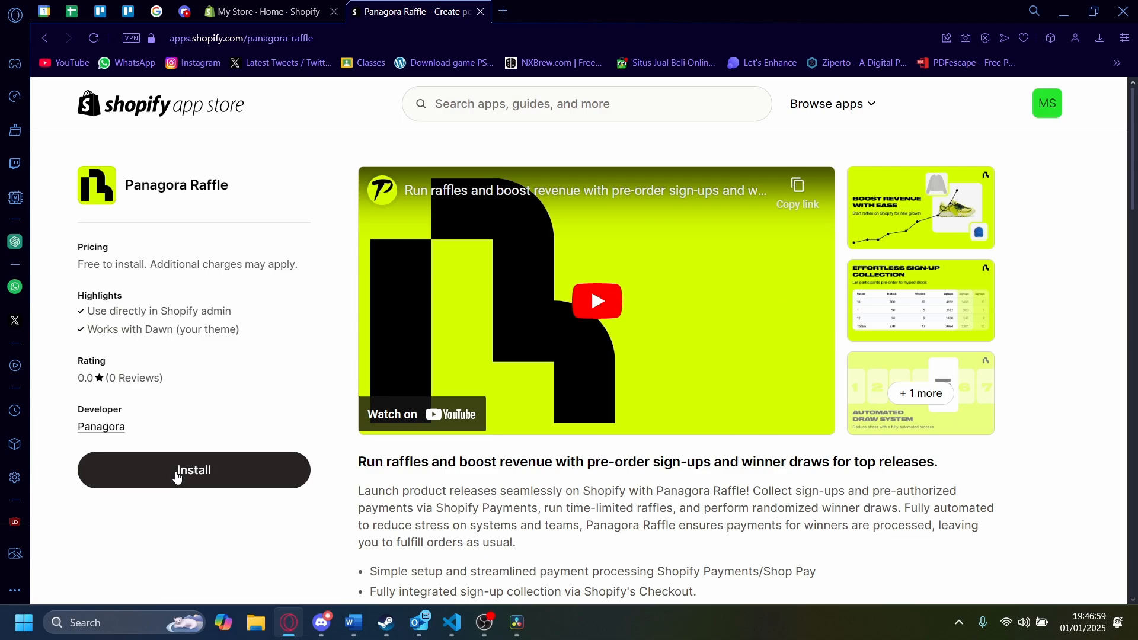
left_click(193, 469)
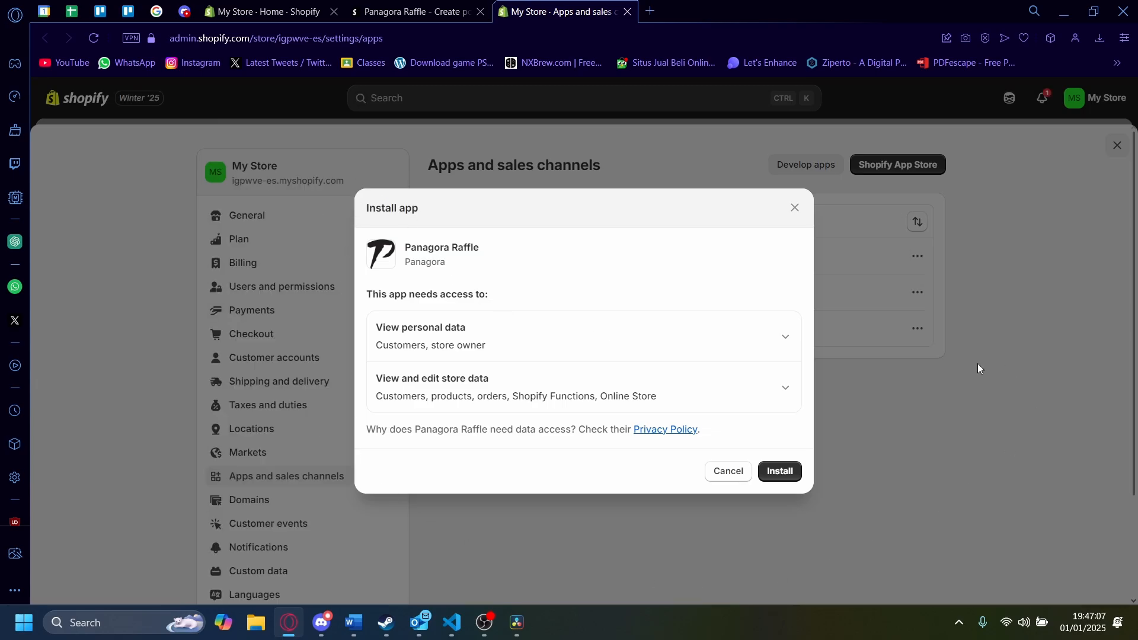
mouse_move(648, 346)
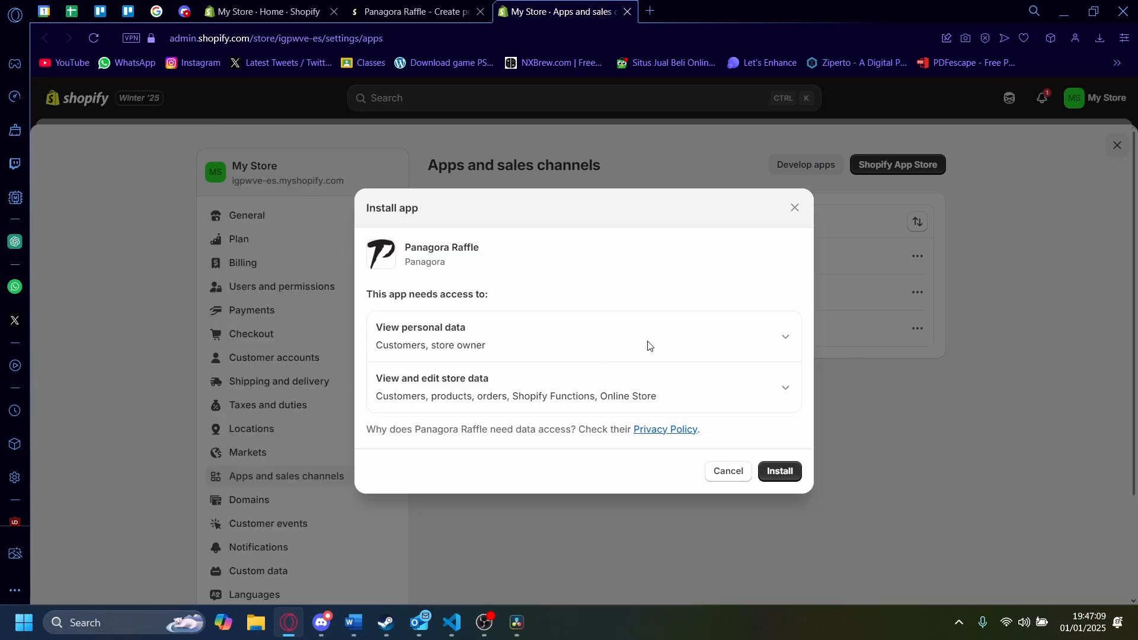
Step: Review Panagora Raffle's personal and store data permissions, then confirm the install
left_click(784, 336)
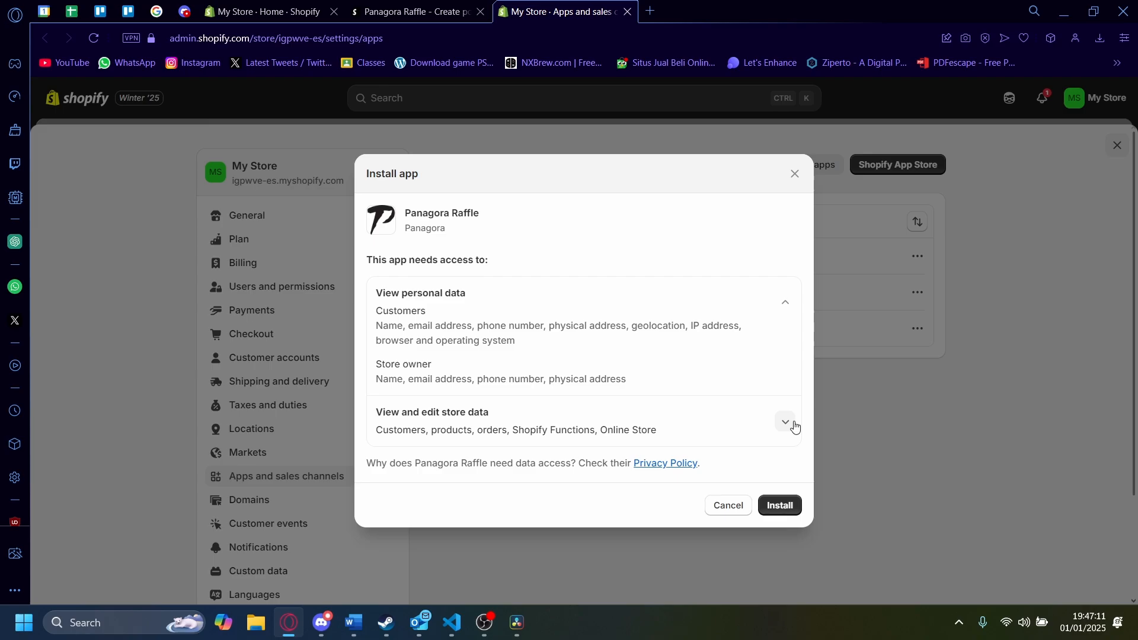
left_click(784, 422)
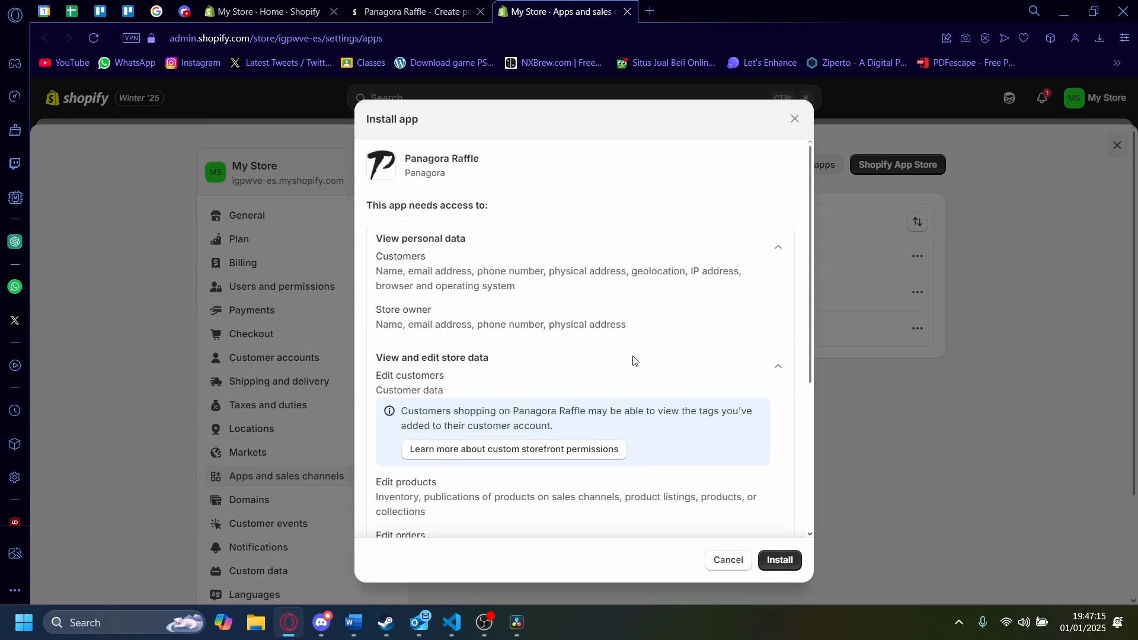
mouse_move(427, 322)
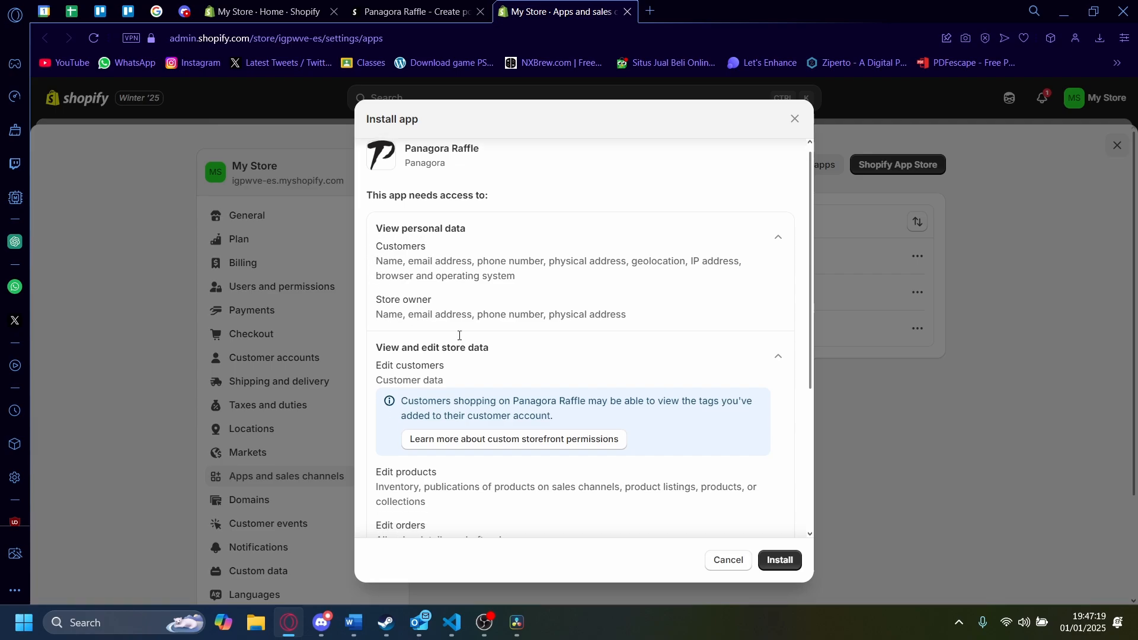
scroll("down", 3)
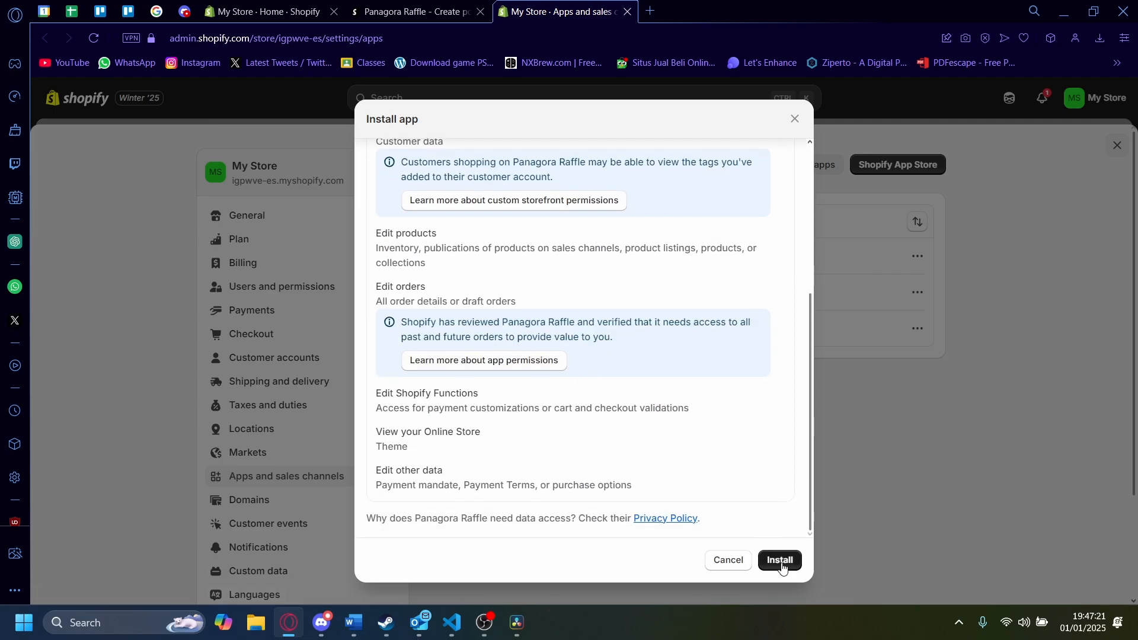
left_click(778, 560)
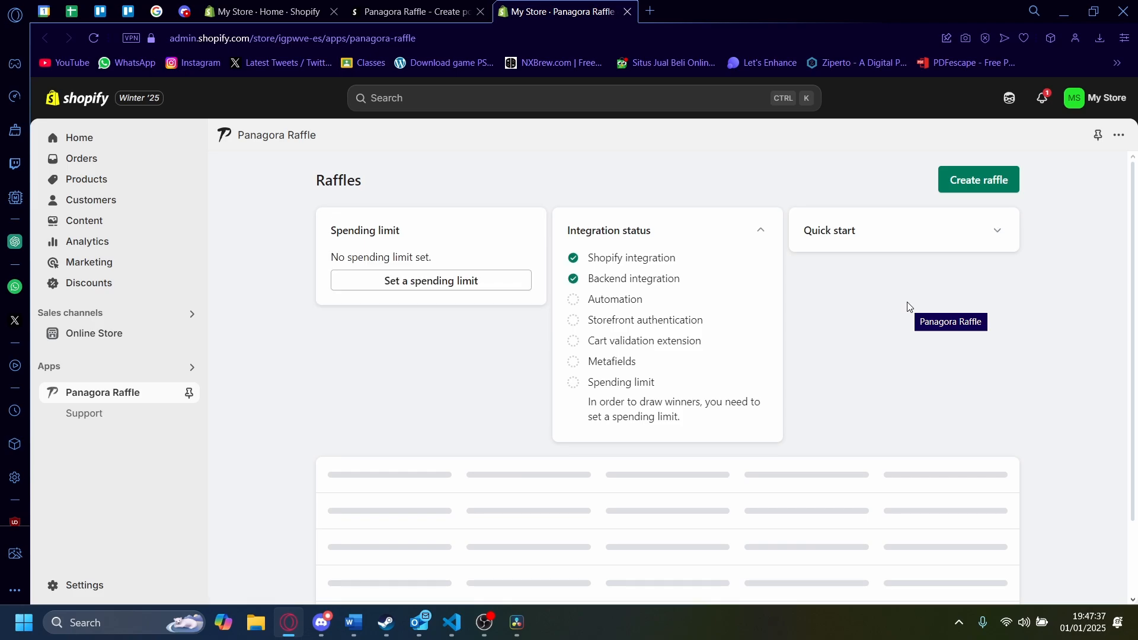
Step: Begin a new raffle from the Raffles dashboard, bringing up the product picker
scroll("down", 3)
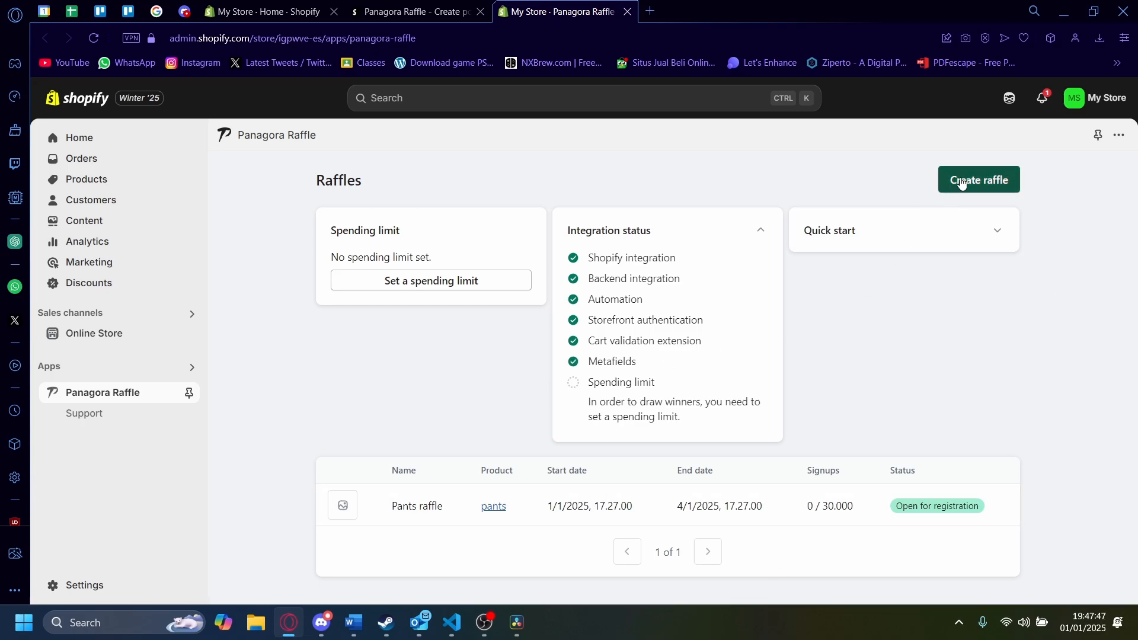
left_click(977, 179)
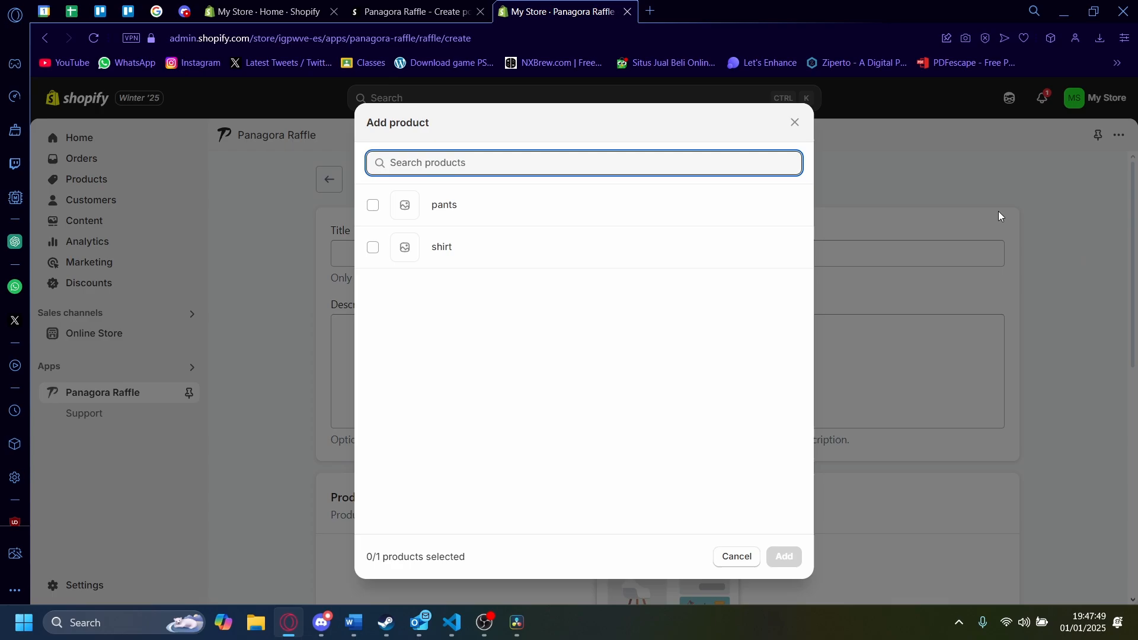
Step: Add the shirt product, title it 'Shirt raffle', and describe it as 'this is a raffle for a shirt'
left_click(372, 247)
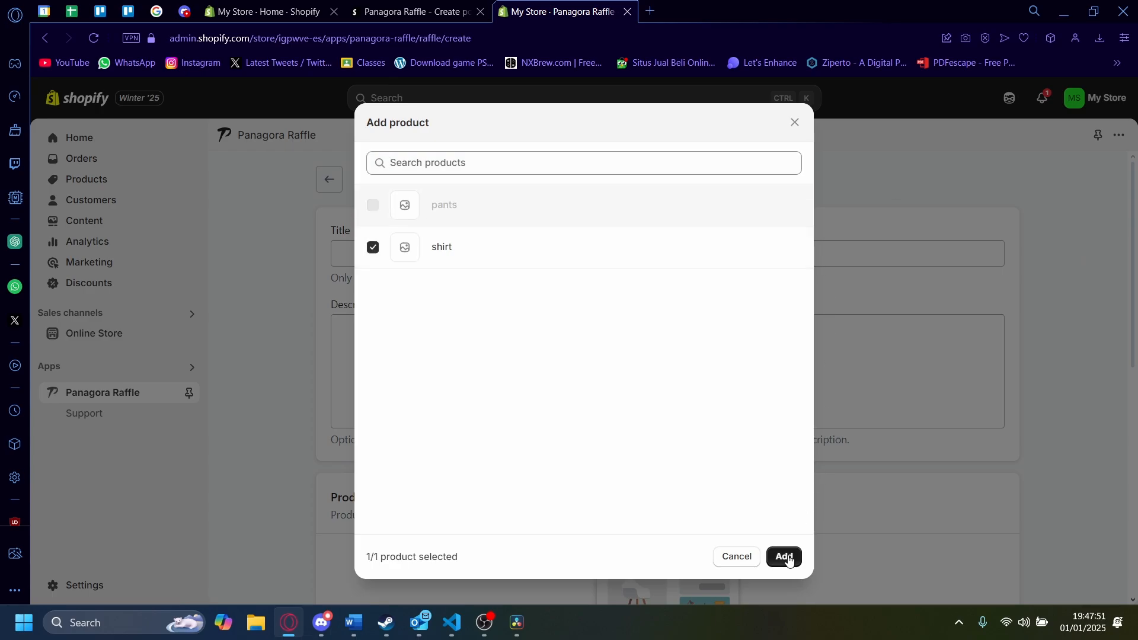
left_click(782, 557)
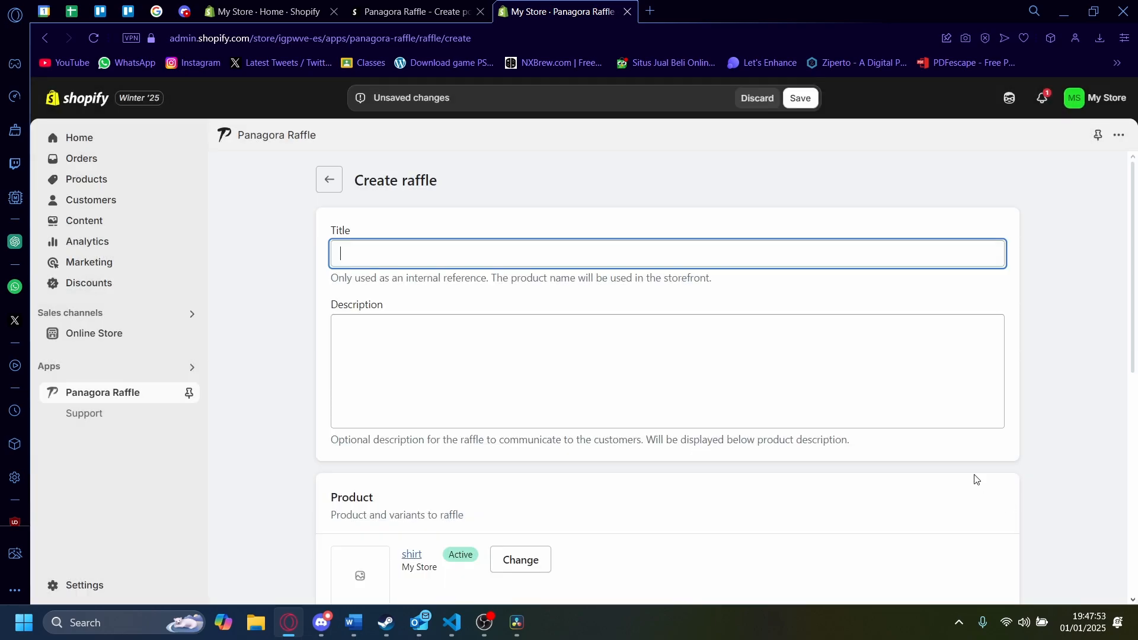
type("Shirt raff;e")
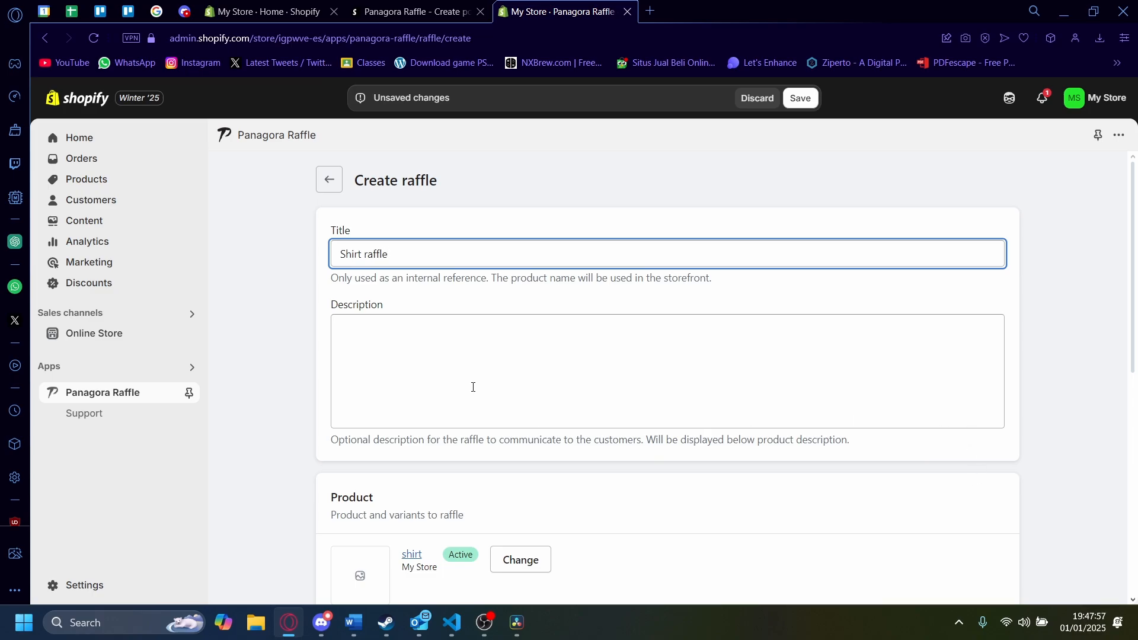
type("this is a raffle")
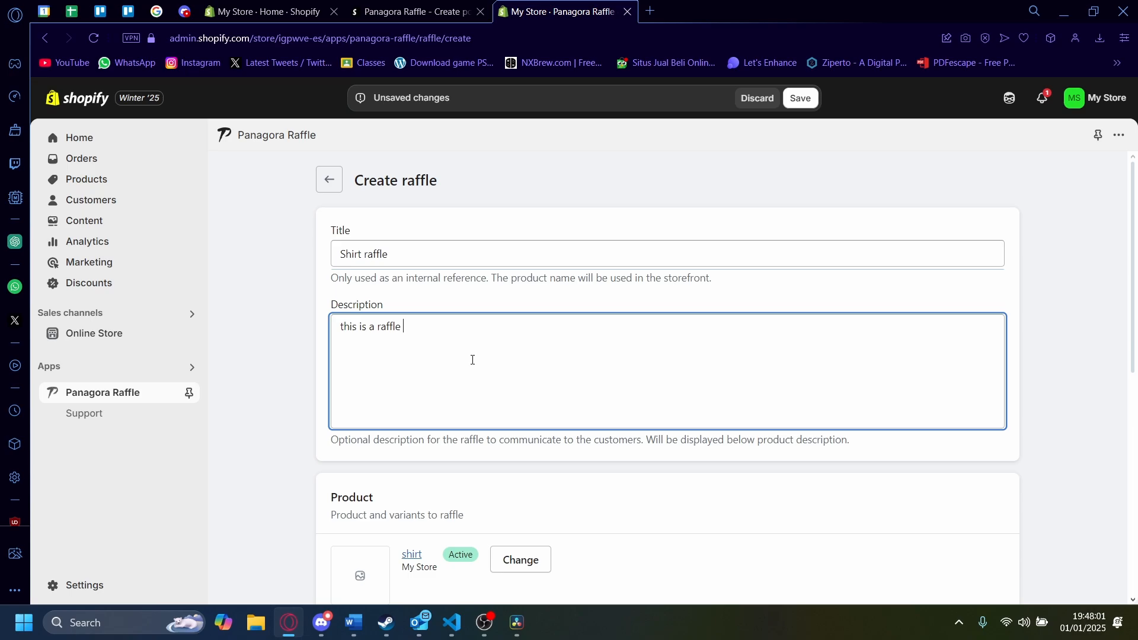
type("for a shirt")
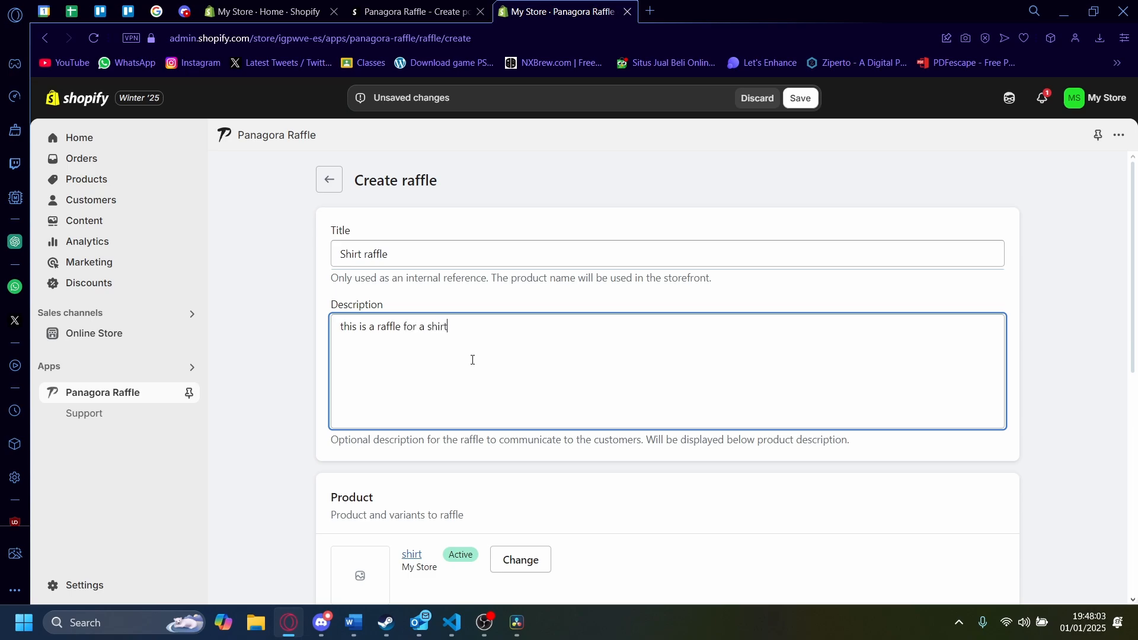
scroll("down", 3)
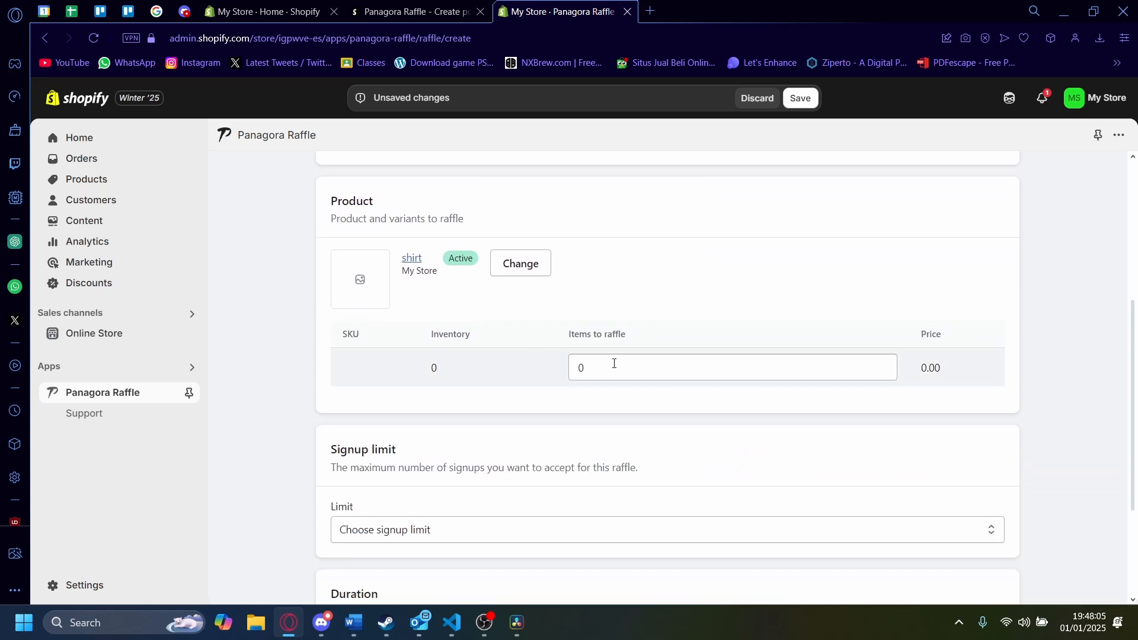
Step: Set 1 item to raffle, a 30.000-signup limit, start today and end January 2, 2025
type("1")
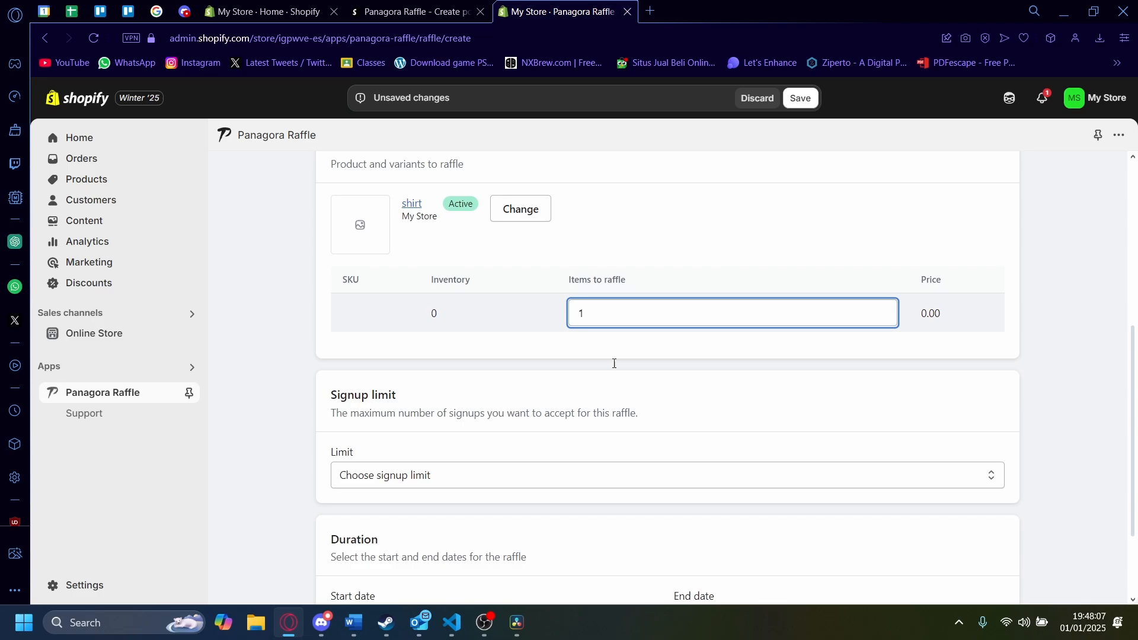
left_click(664, 381)
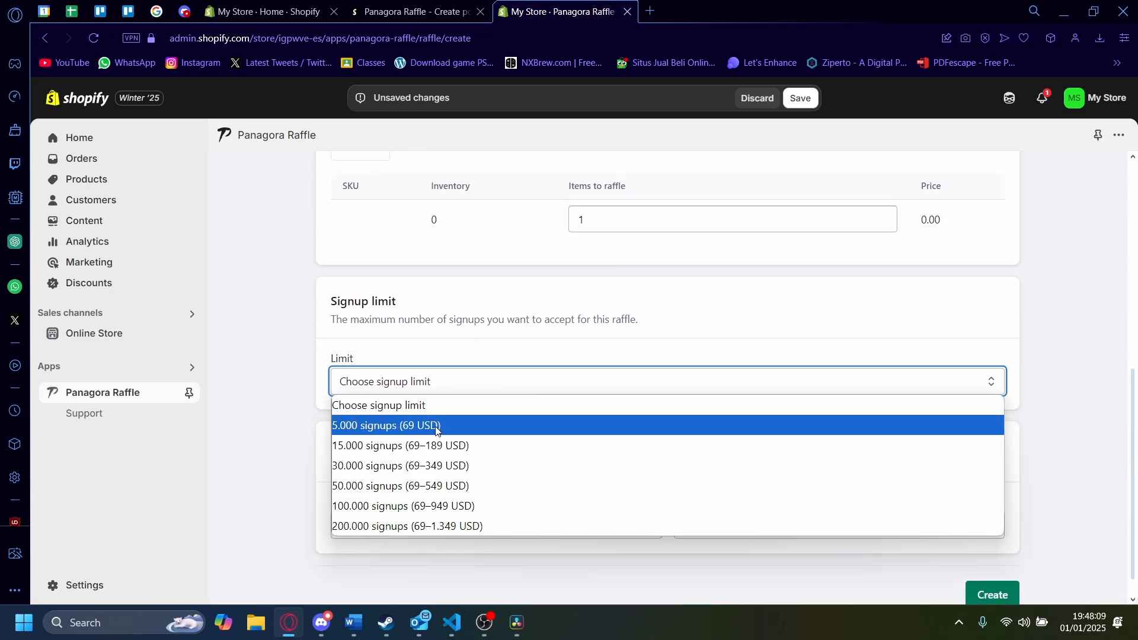
left_click(400, 465)
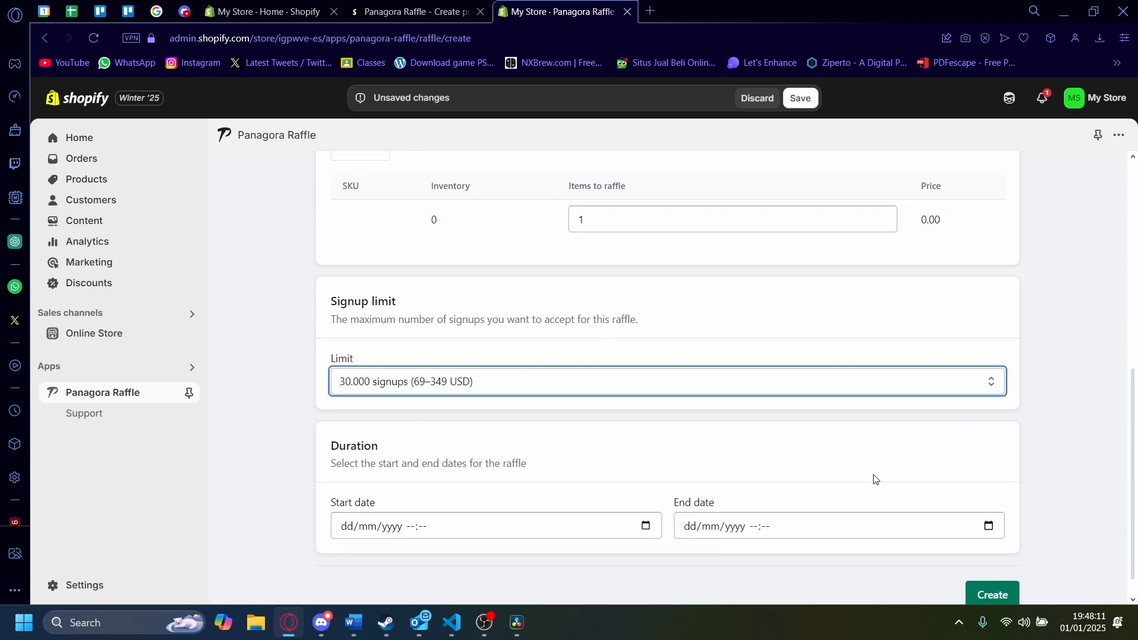
scroll("down", 3)
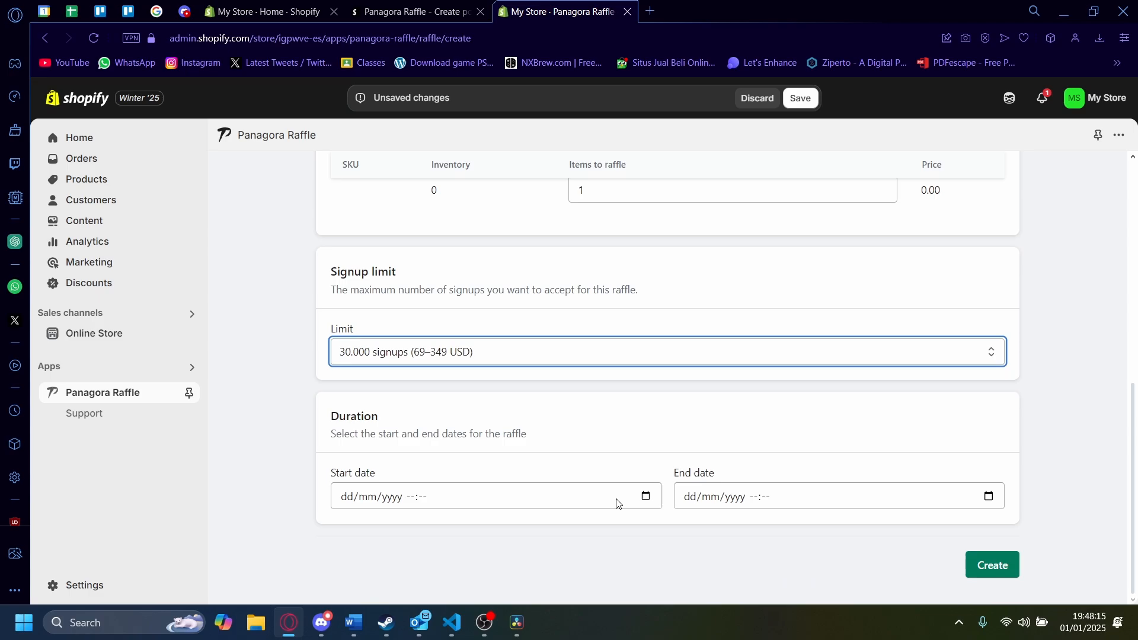
left_click(479, 496)
type("01/01/2025 19:48")
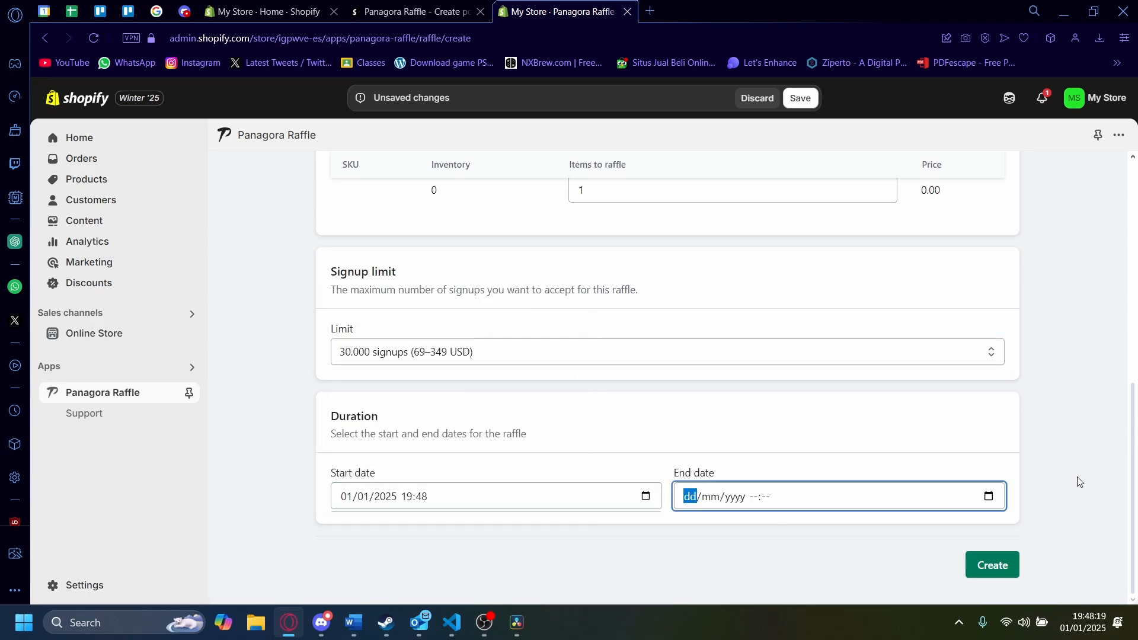
left_click(775, 339)
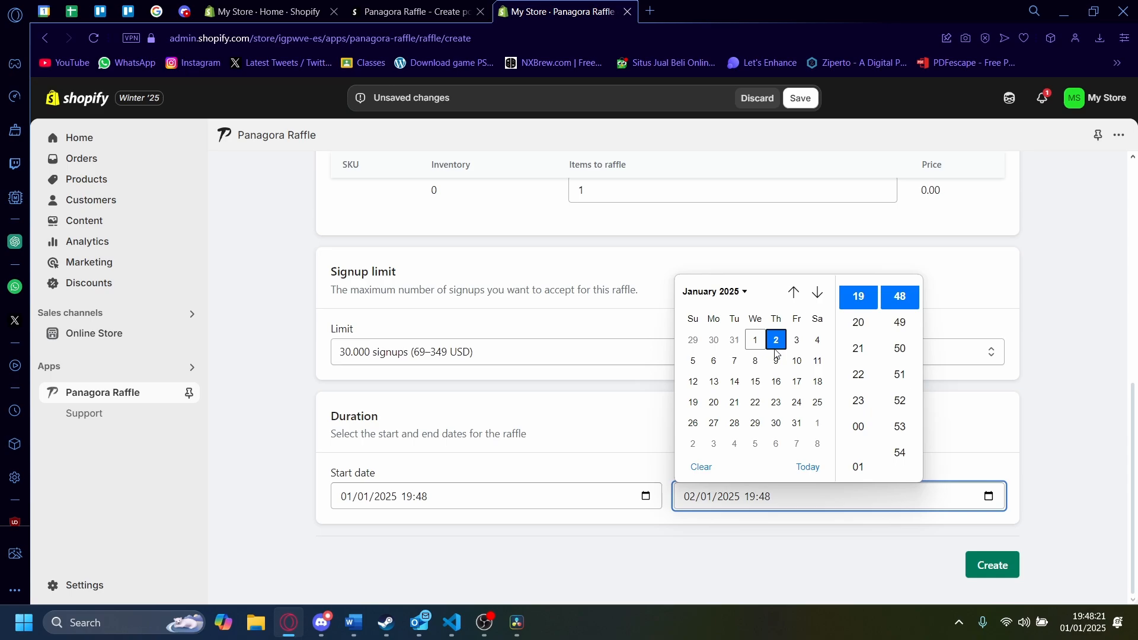
left_click(991, 564)
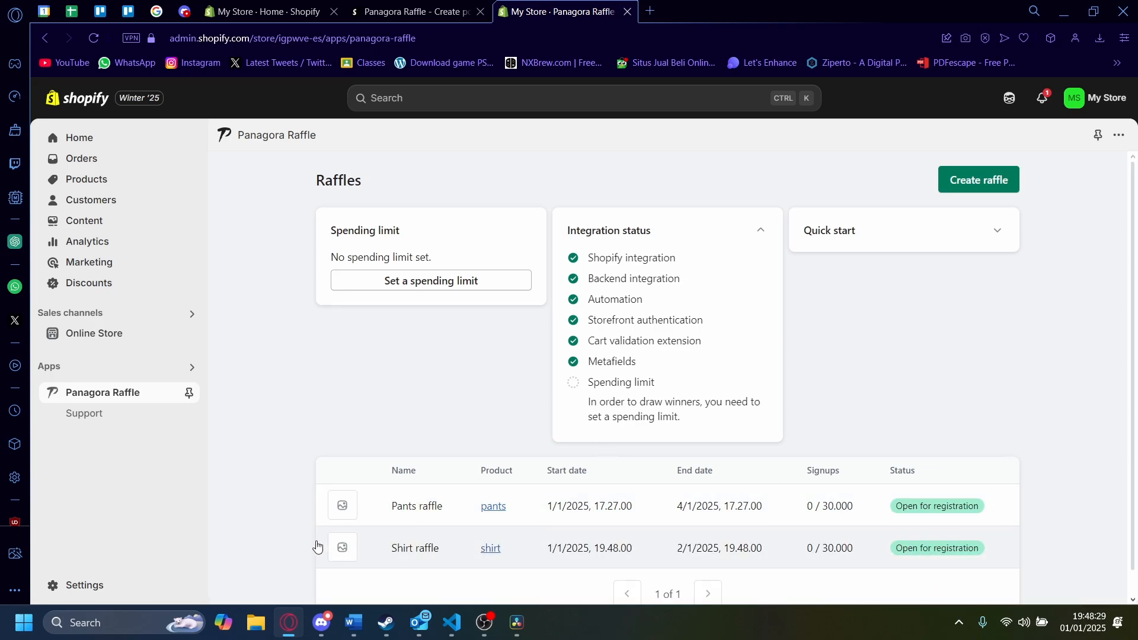
mouse_move(669, 453)
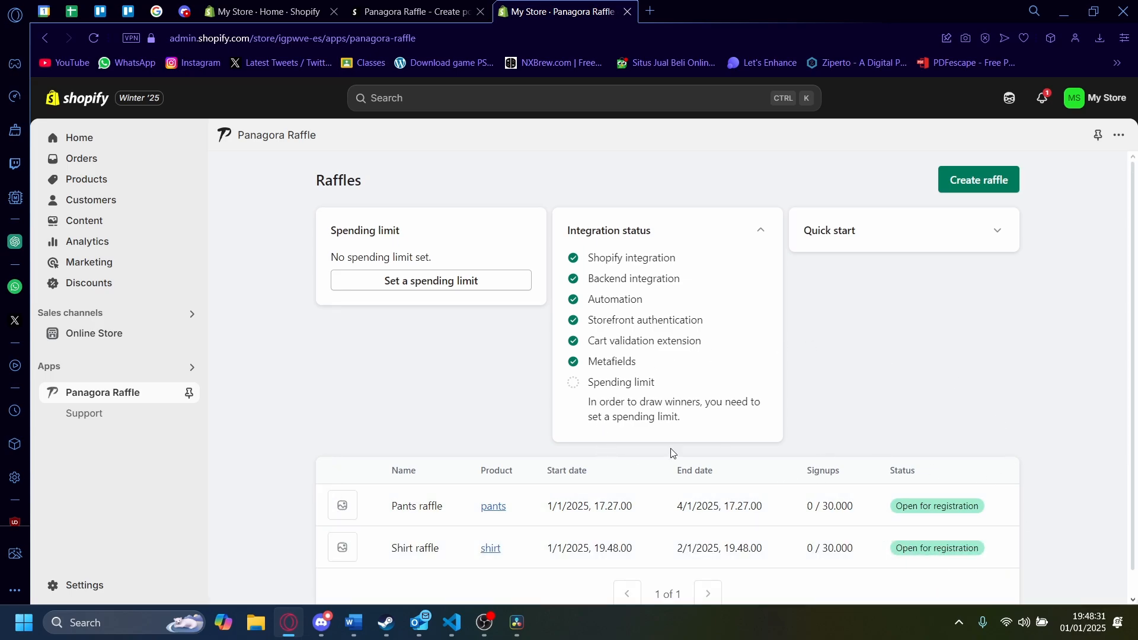
Step: Open the Pants raffle's detail page from the Raffles list
left_click(416, 505)
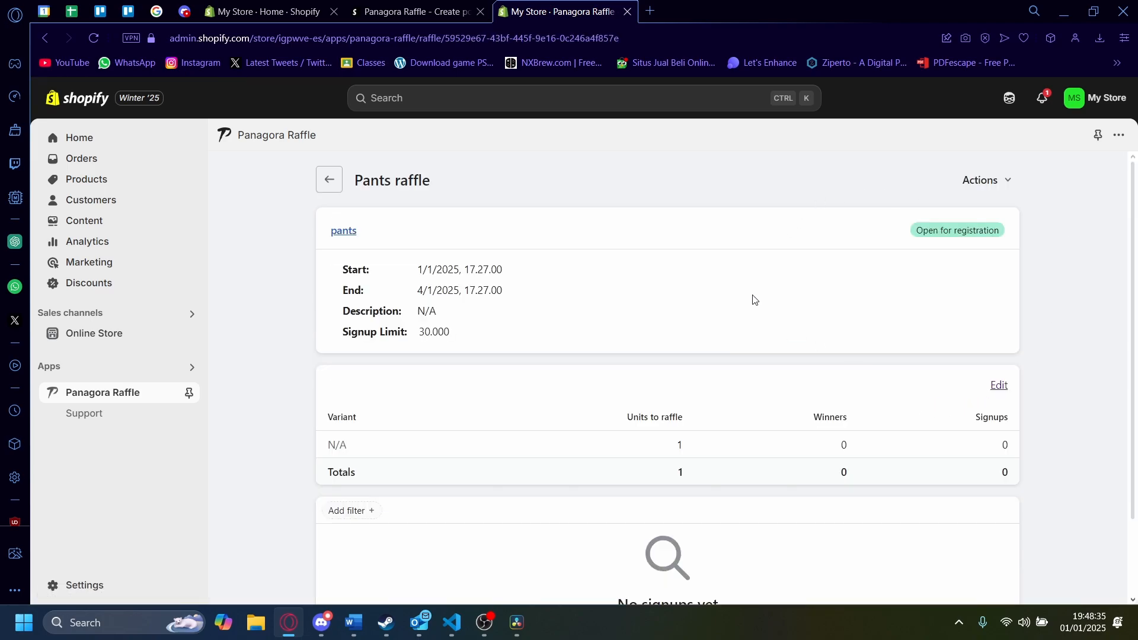
mouse_move(619, 385)
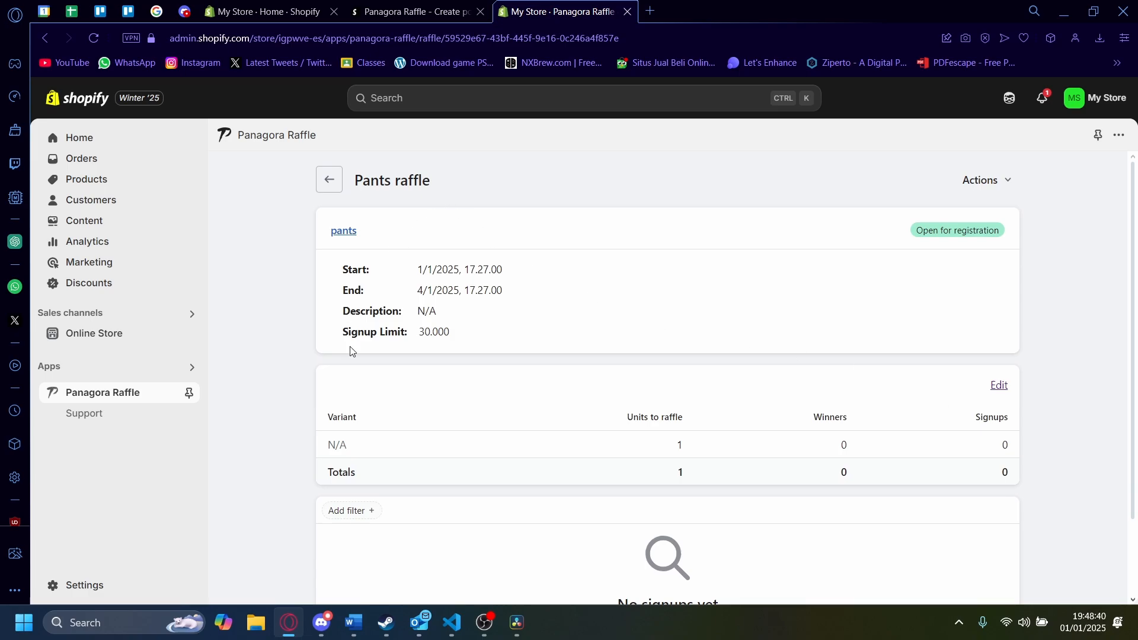
mouse_move(607, 391)
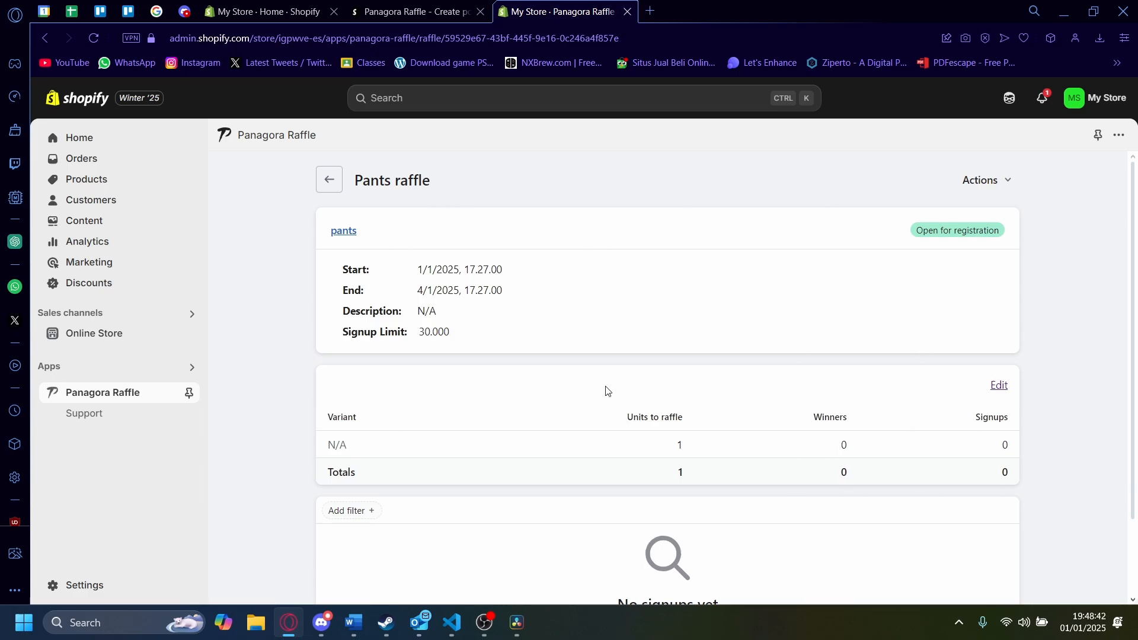